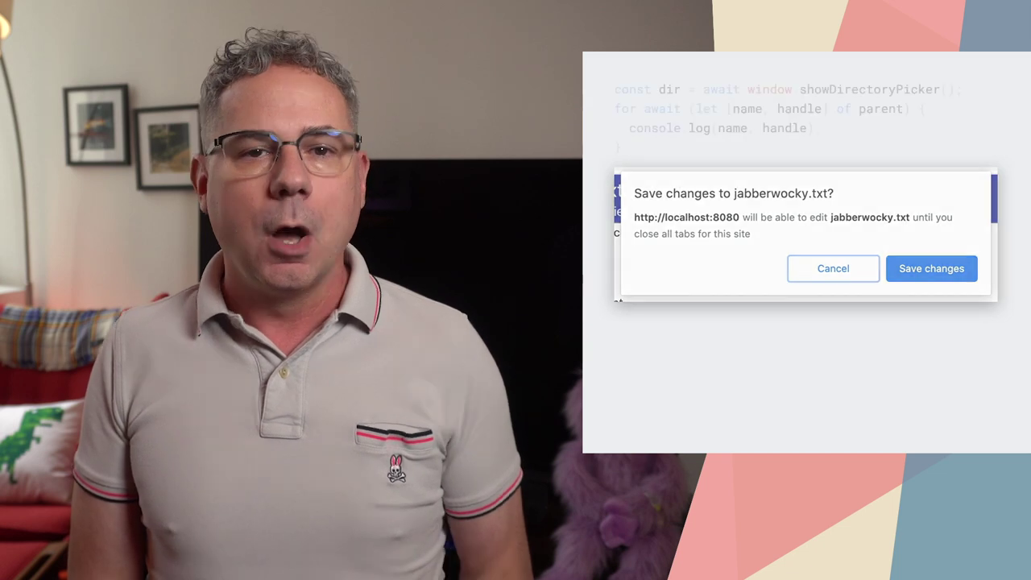
pyautogui.click(931, 268)
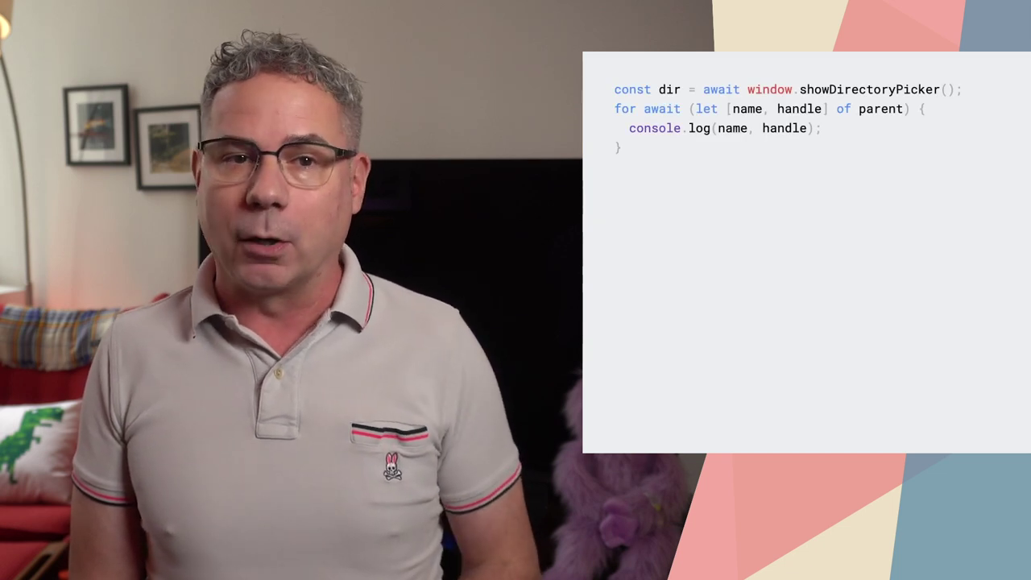